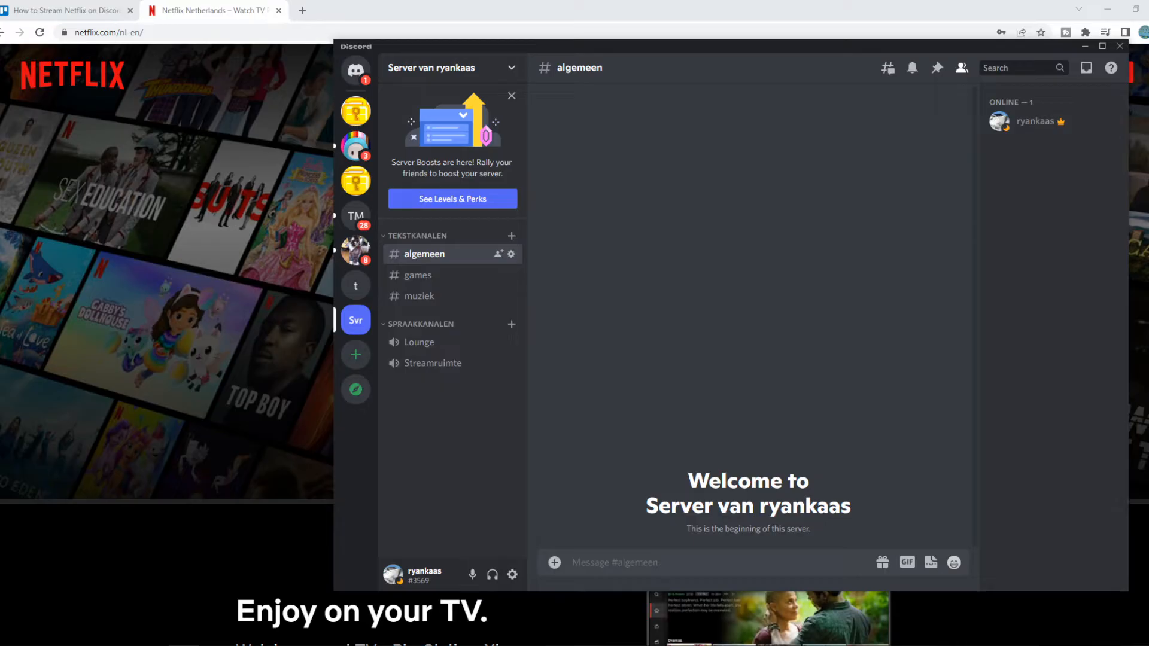
{"action": "mouse_move", "coordinate": [692, 415]}
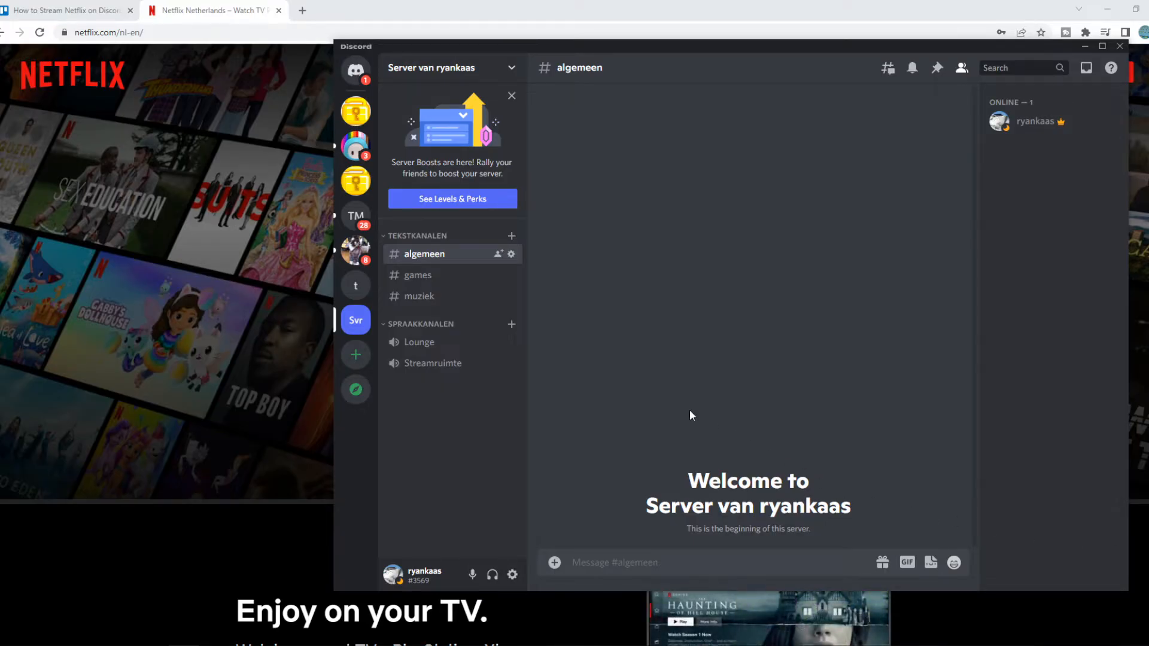
{"action": "mouse_move", "coordinate": [487, 378]}
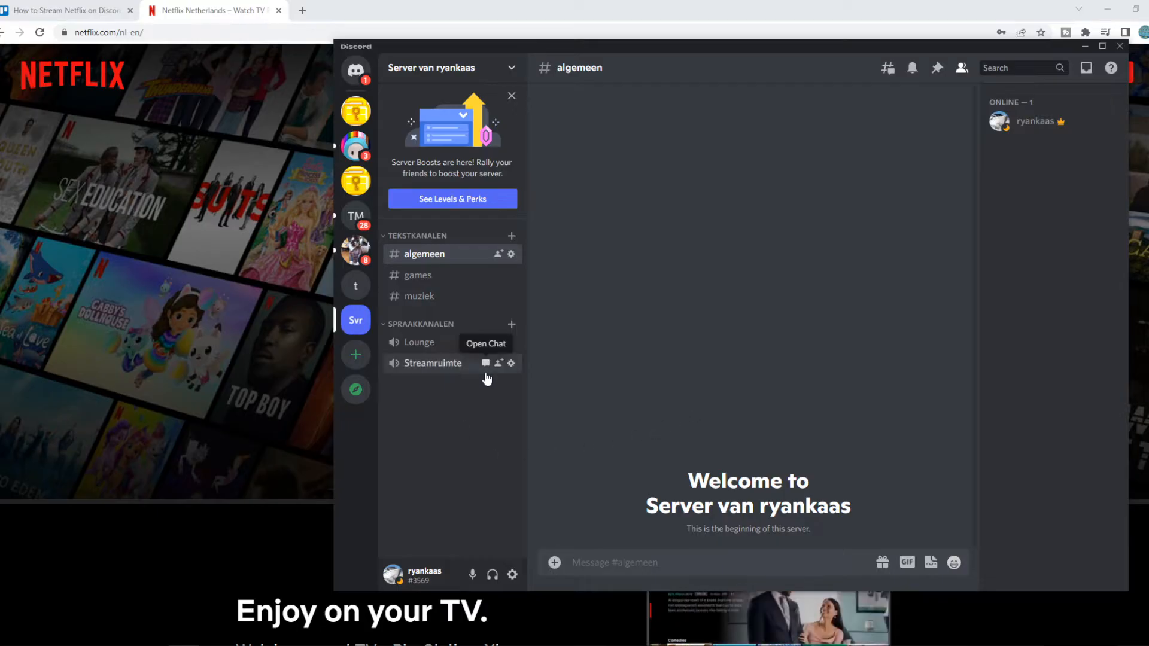
{"action": "mouse_move", "coordinate": [469, 402]}
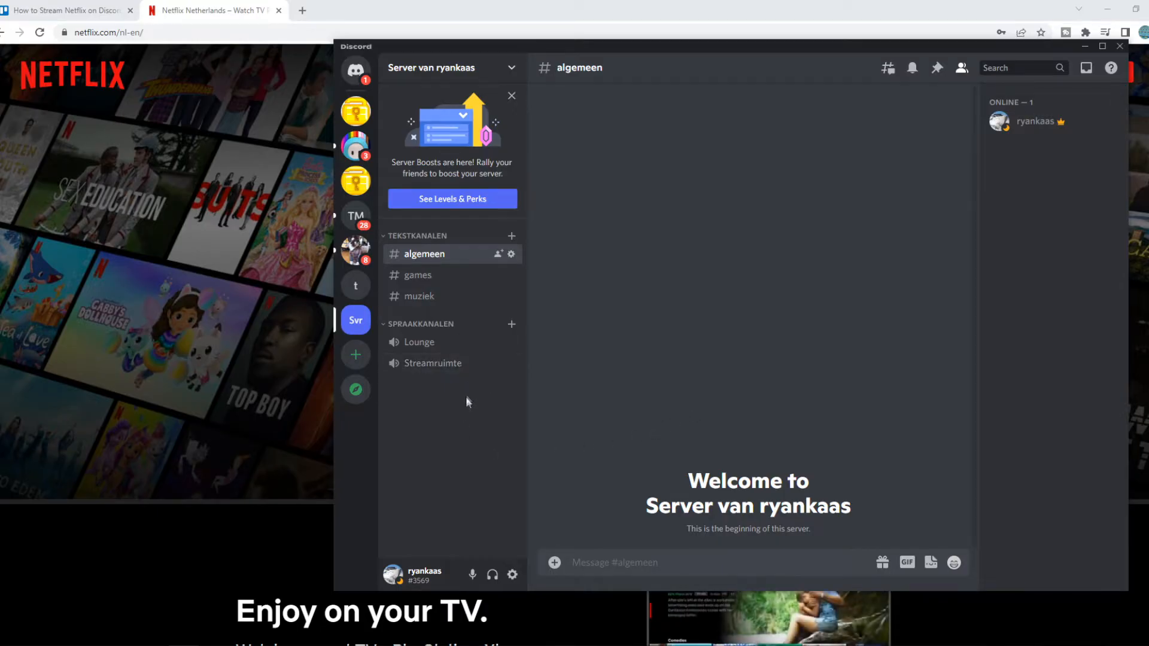
{"action": "mouse_move", "coordinate": [424, 351]}
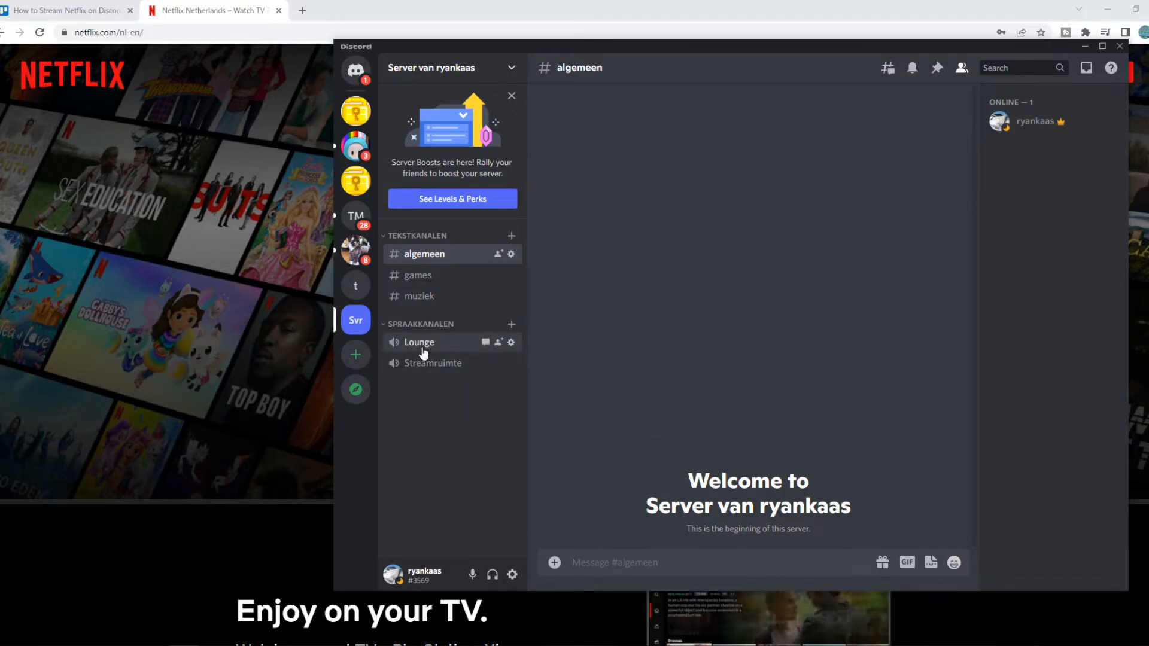
Join the Lounge voice channel and go live sharing Screen 1
{"action": "left_click", "coordinate": [419, 342]}
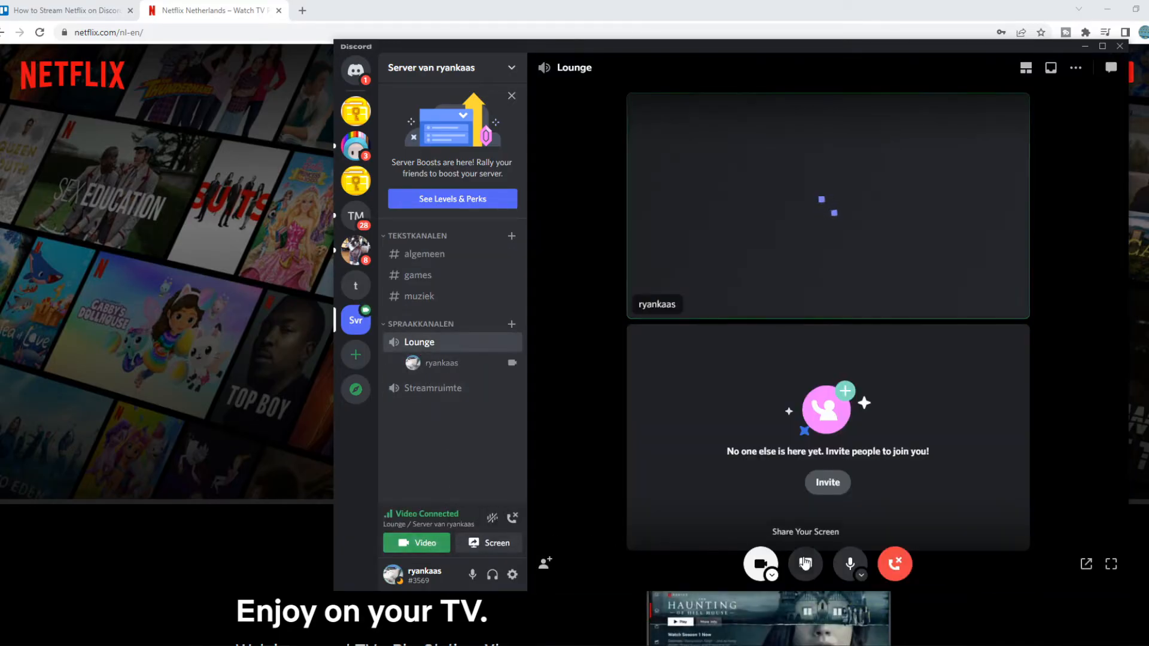
{"action": "left_click", "coordinate": [488, 542]}
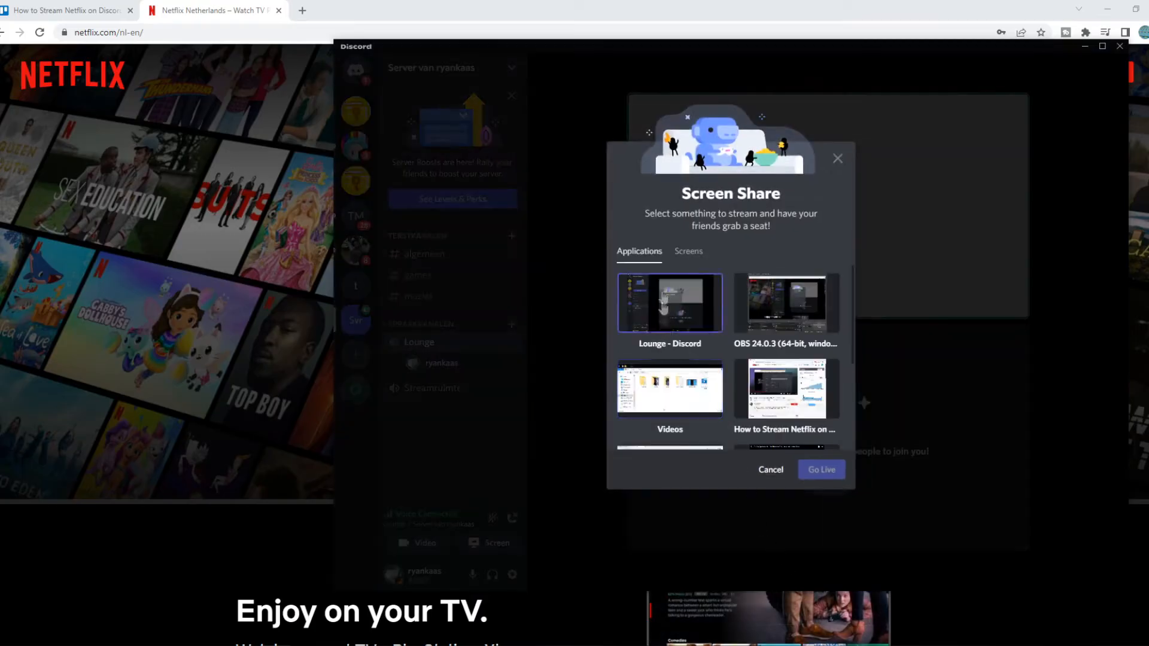
{"action": "left_click", "coordinate": [669, 302]}
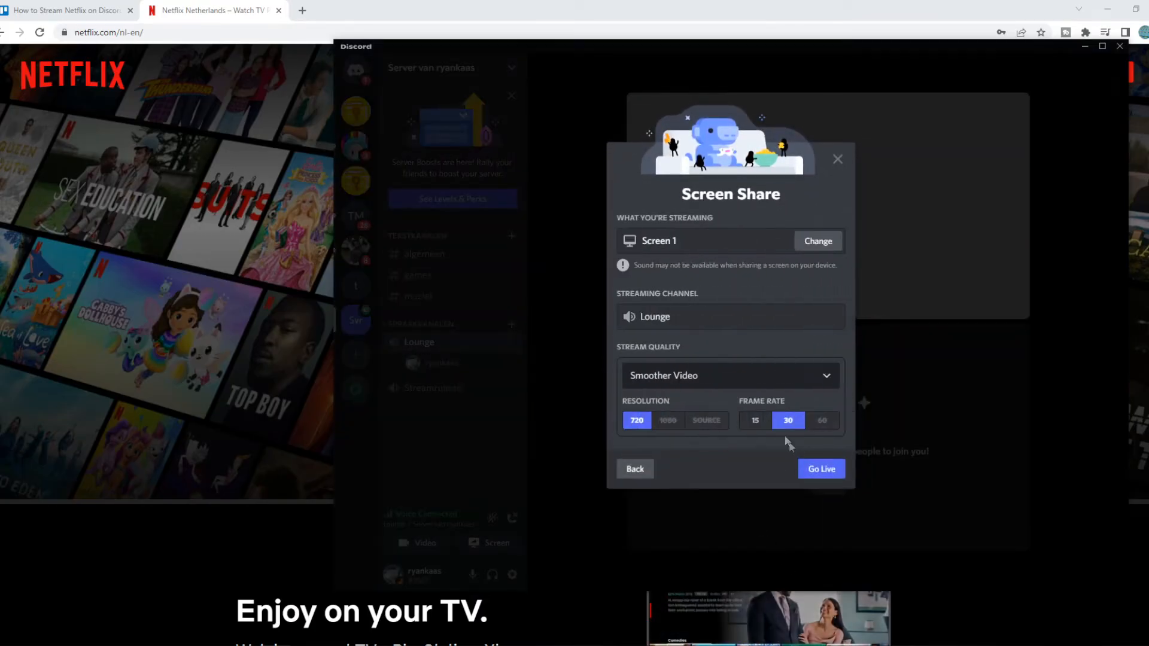
{"action": "left_click", "coordinate": [821, 469]}
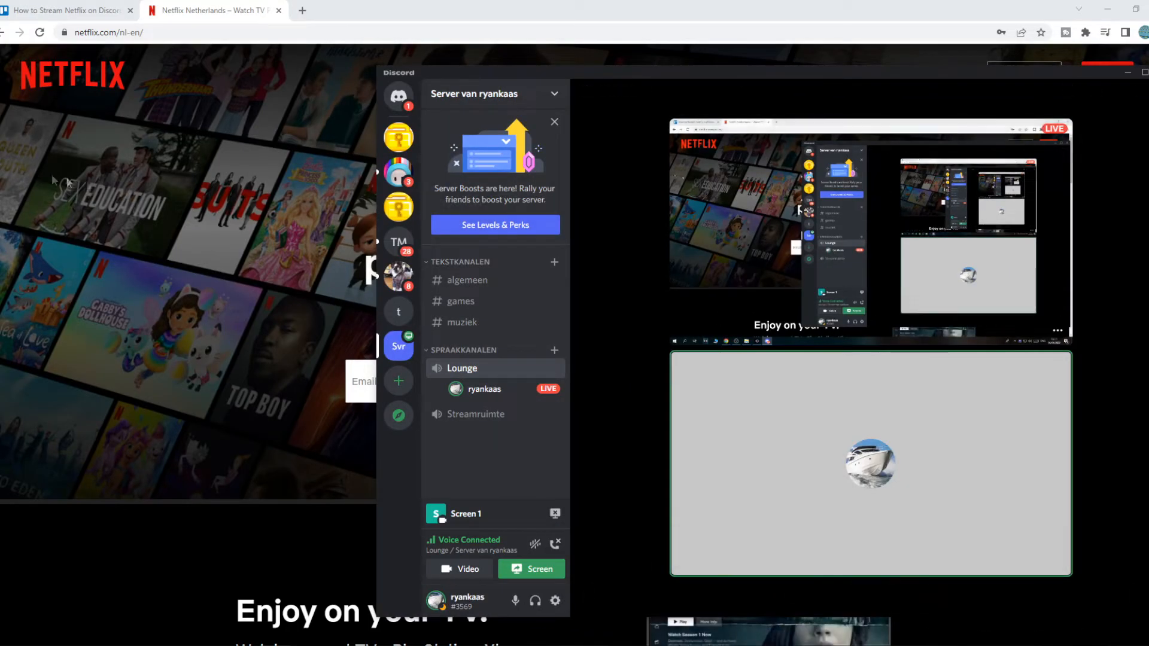
{"action": "mouse_move", "coordinate": [169, 222]}
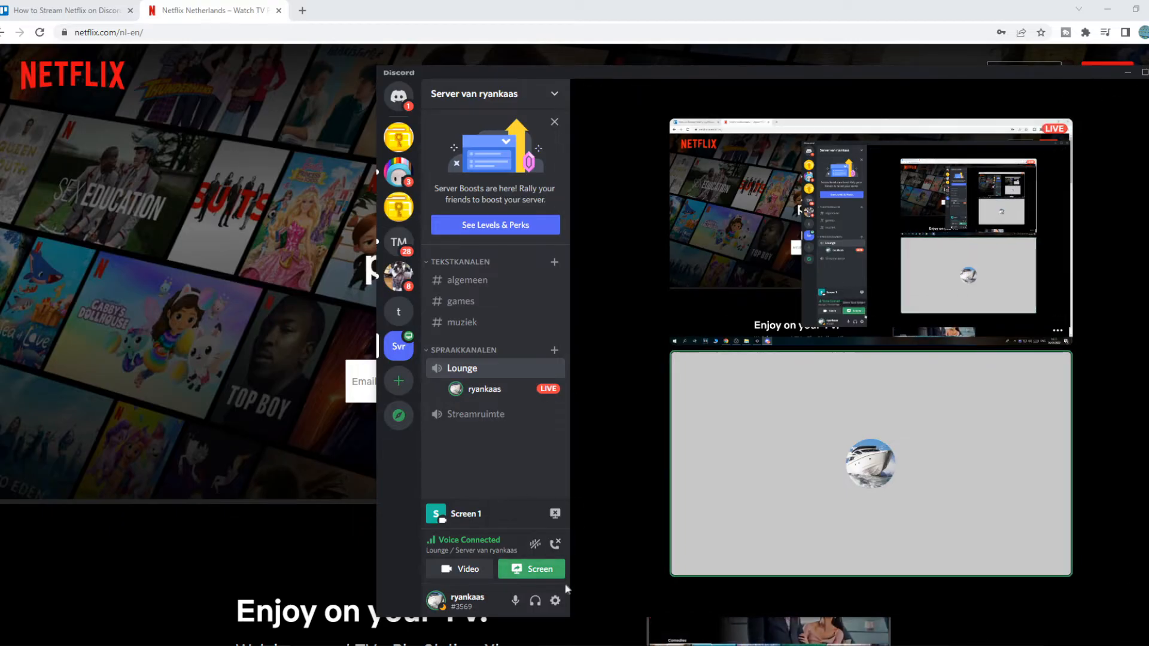
Open User Settings on the Activity Status page
{"action": "left_click", "coordinate": [555, 600]}
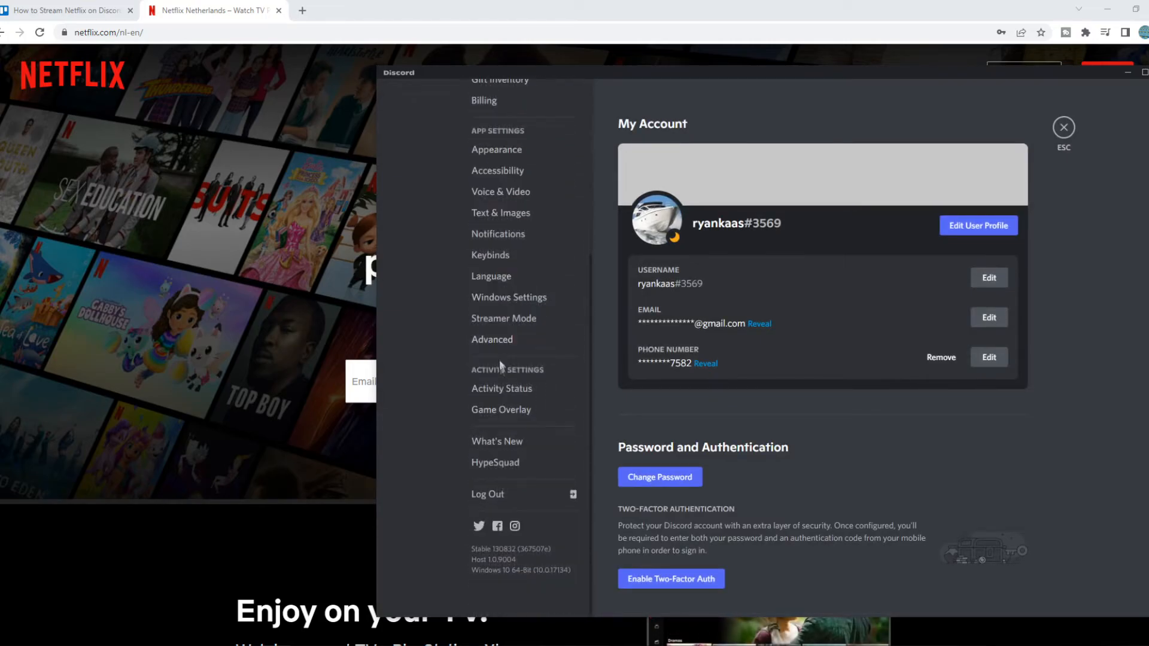
{"action": "left_click", "coordinate": [501, 389]}
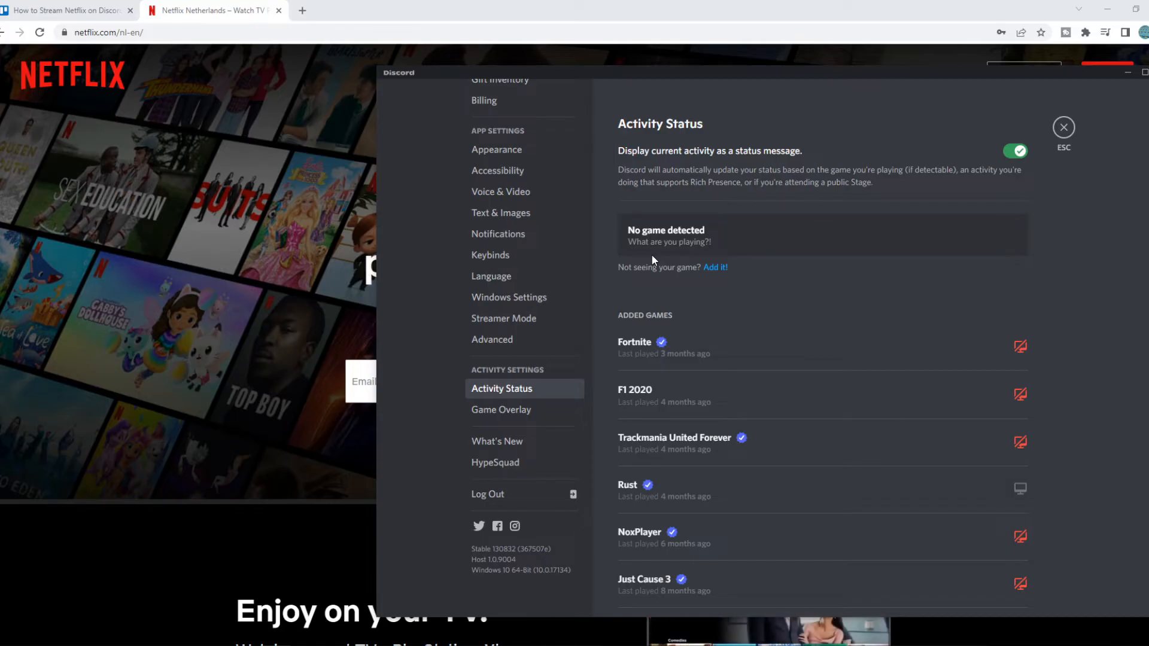
{"action": "mouse_move", "coordinate": [646, 268]}
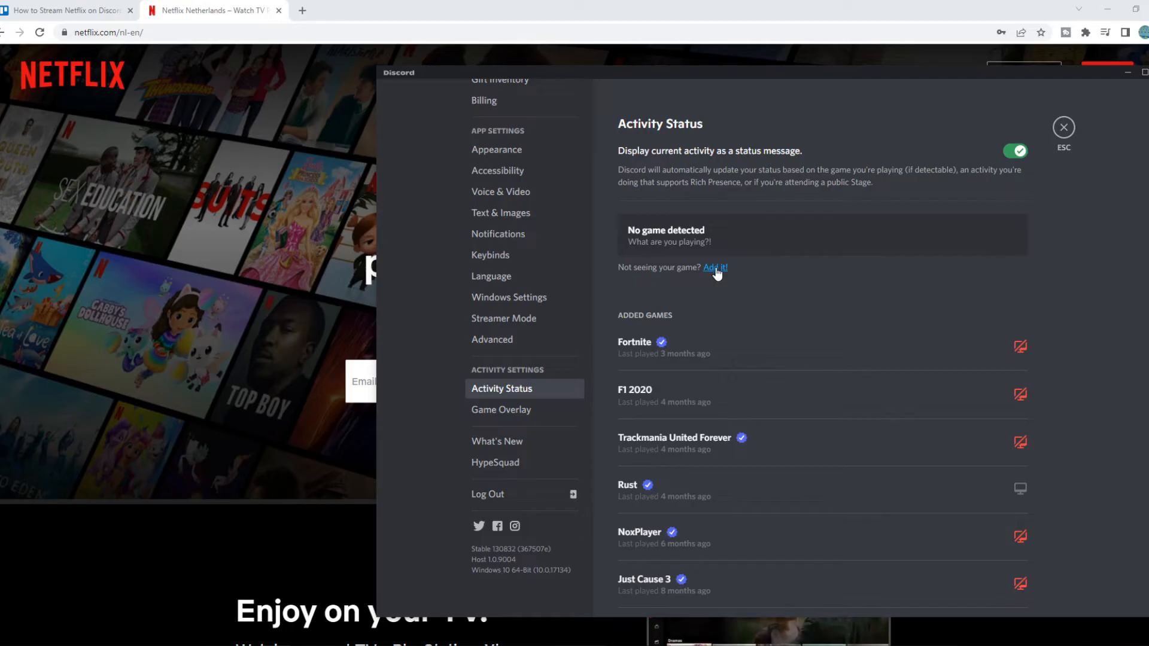
Add Google Chrome as the current game, enable its overlay, and close settings
{"action": "left_click", "coordinate": [715, 267]}
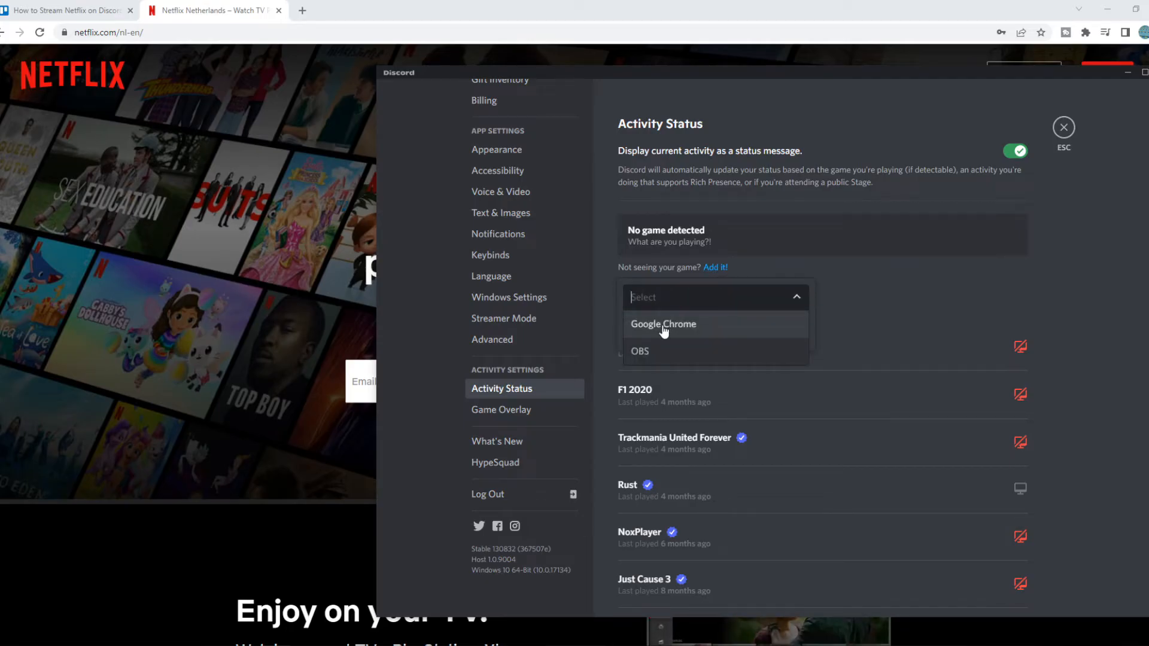
{"action": "left_click", "coordinate": [663, 325]}
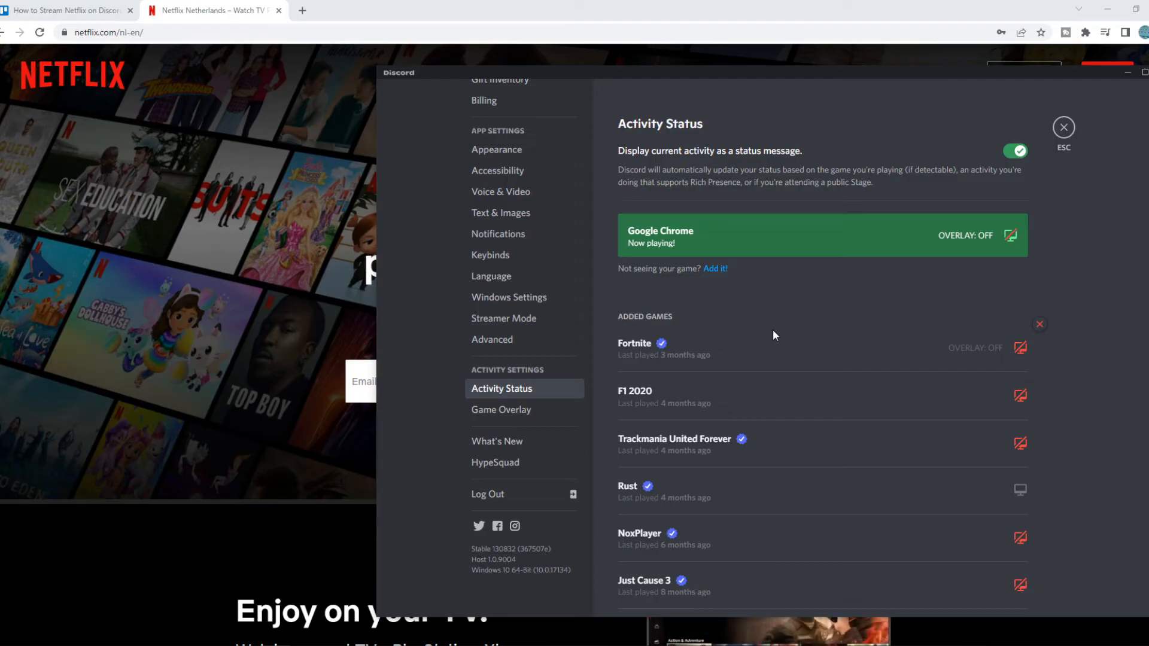
{"action": "left_click", "coordinate": [1011, 235]}
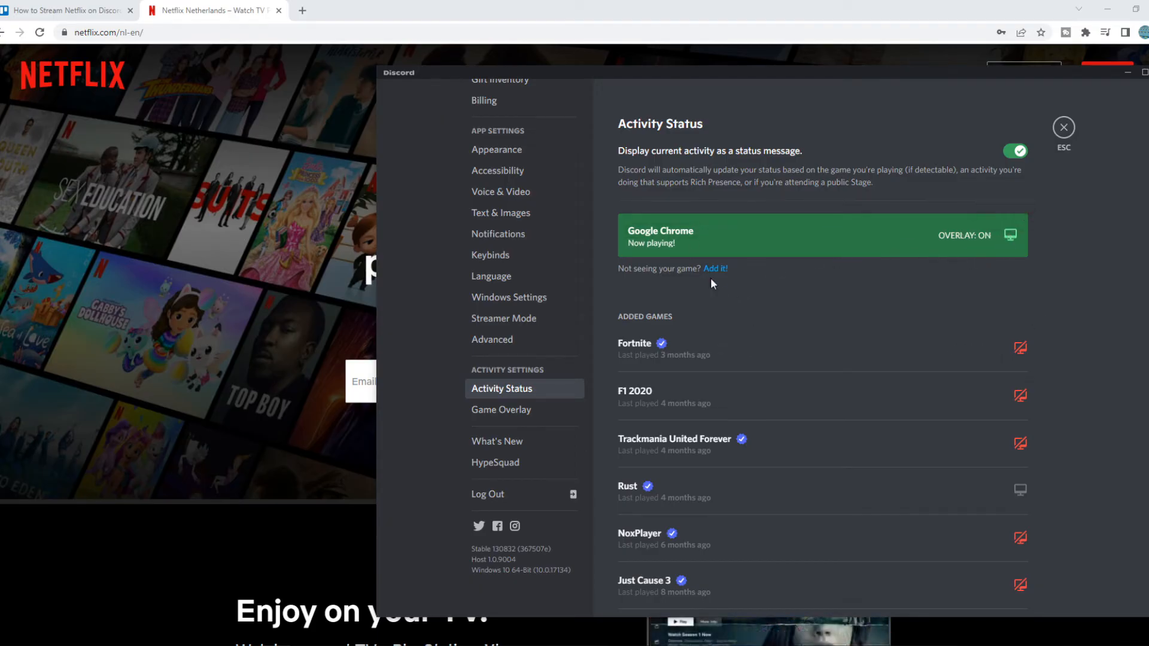
{"action": "left_click", "coordinate": [1063, 126]}
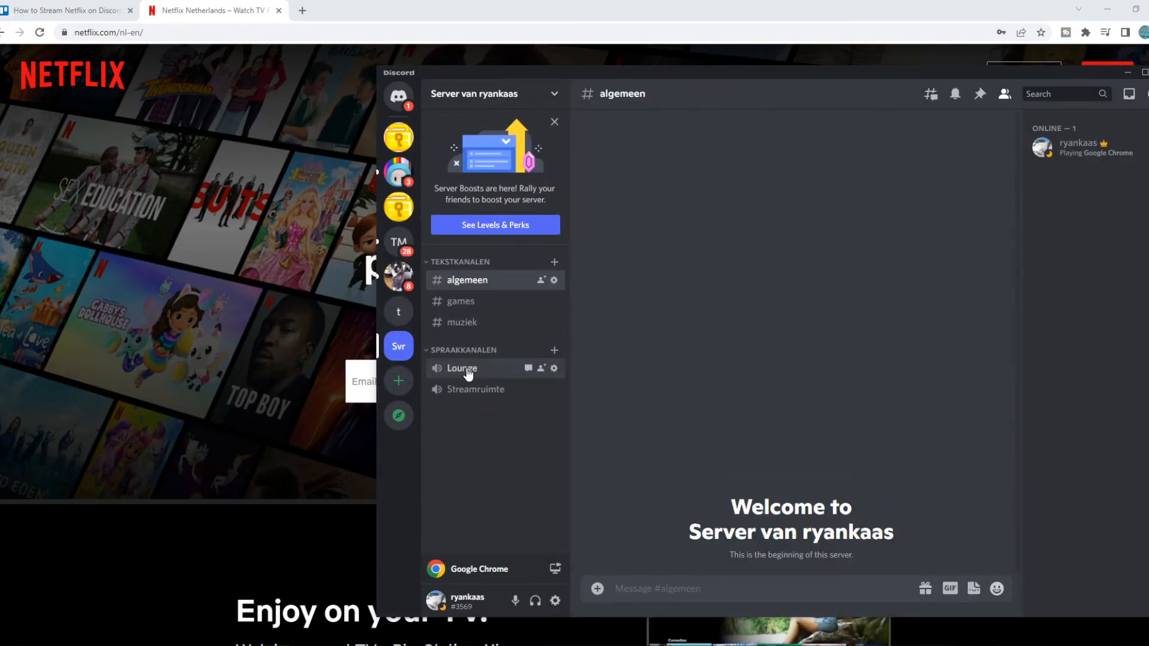
Rejoin Lounge and go live streaming the Netflix Netherlands Chrome window
{"action": "left_click", "coordinate": [462, 368]}
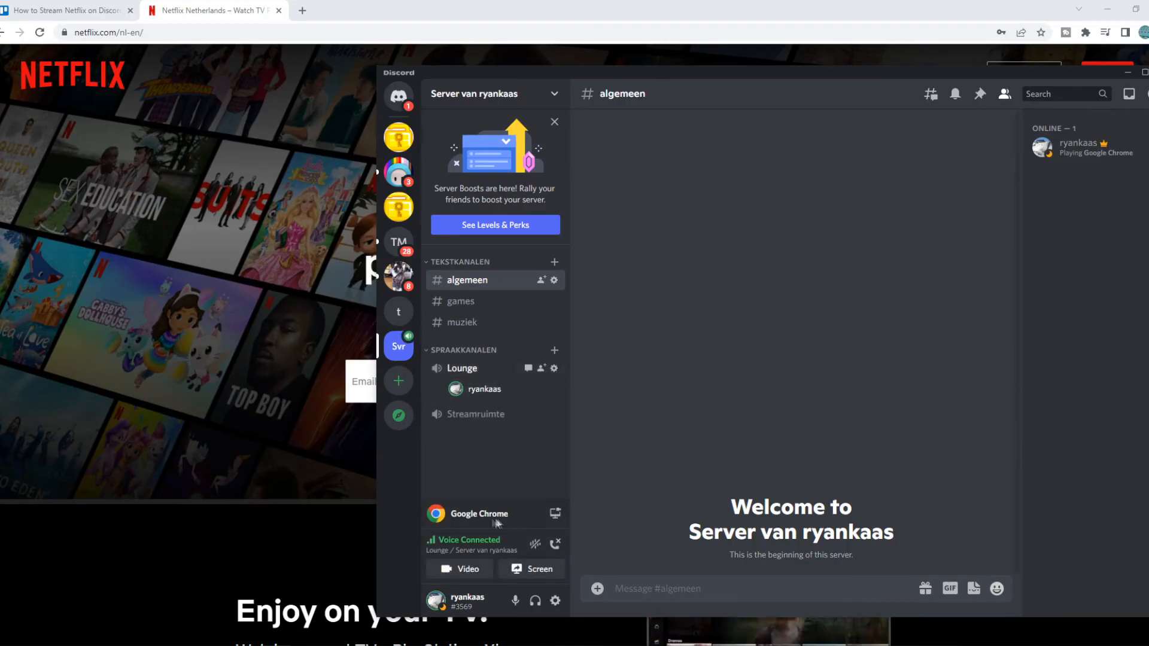
{"action": "mouse_move", "coordinate": [518, 569]}
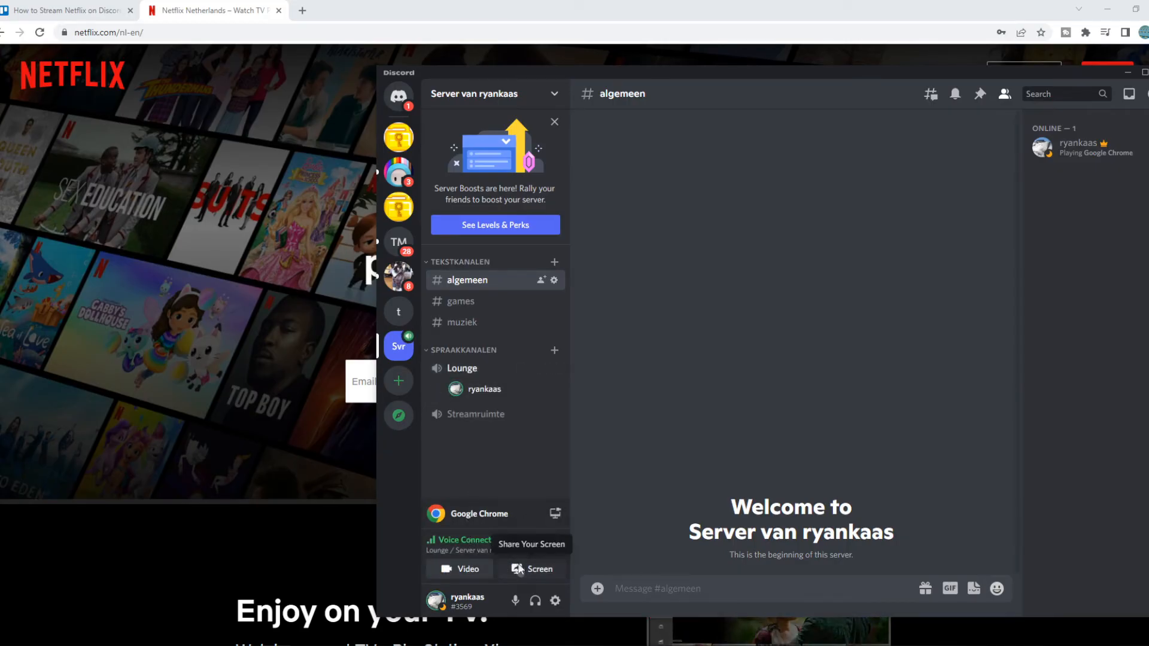
{"action": "left_click", "coordinate": [539, 569]}
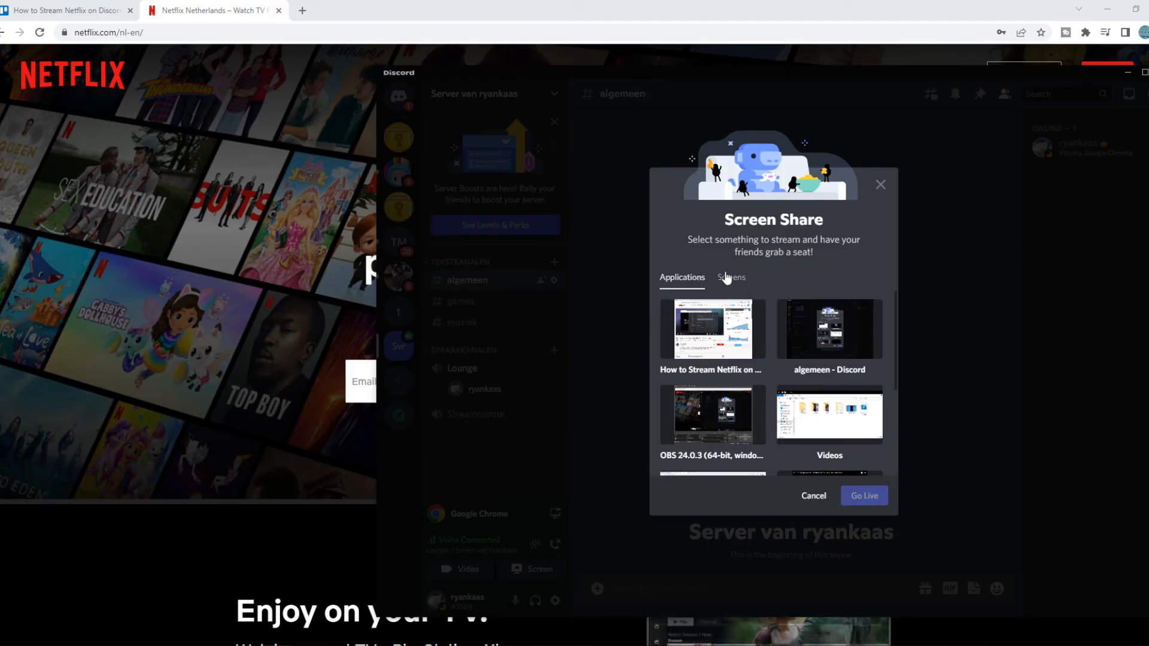
{"action": "scroll", "scroll_direction": "down", "scroll_amount": 3}
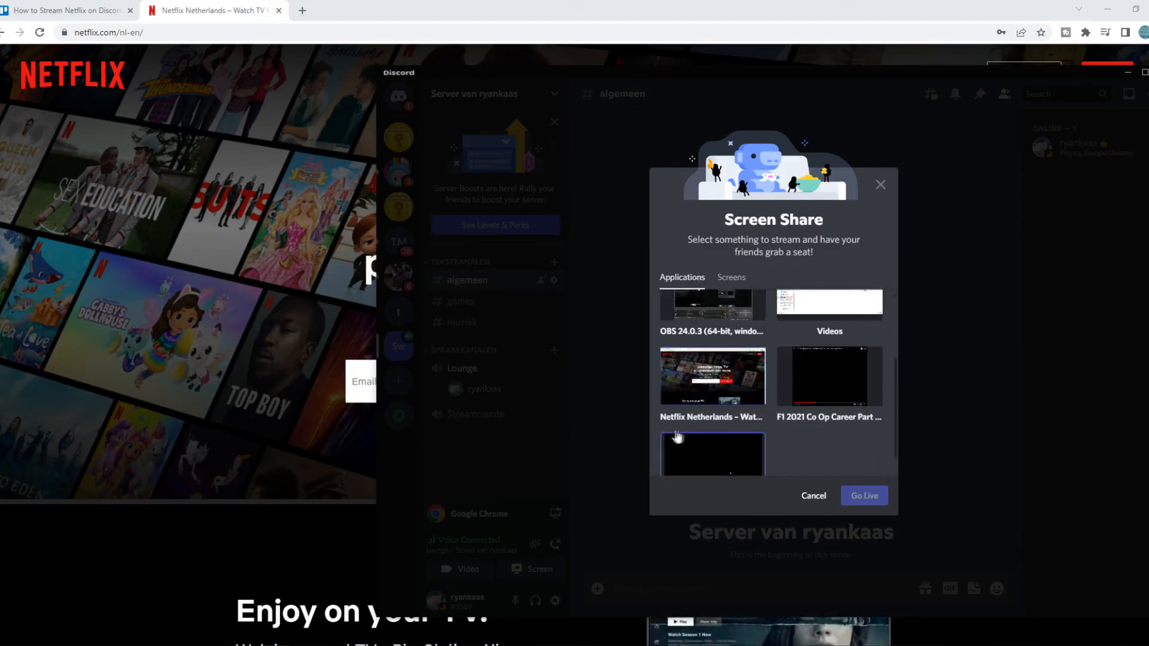
{"action": "left_click", "coordinate": [713, 377]}
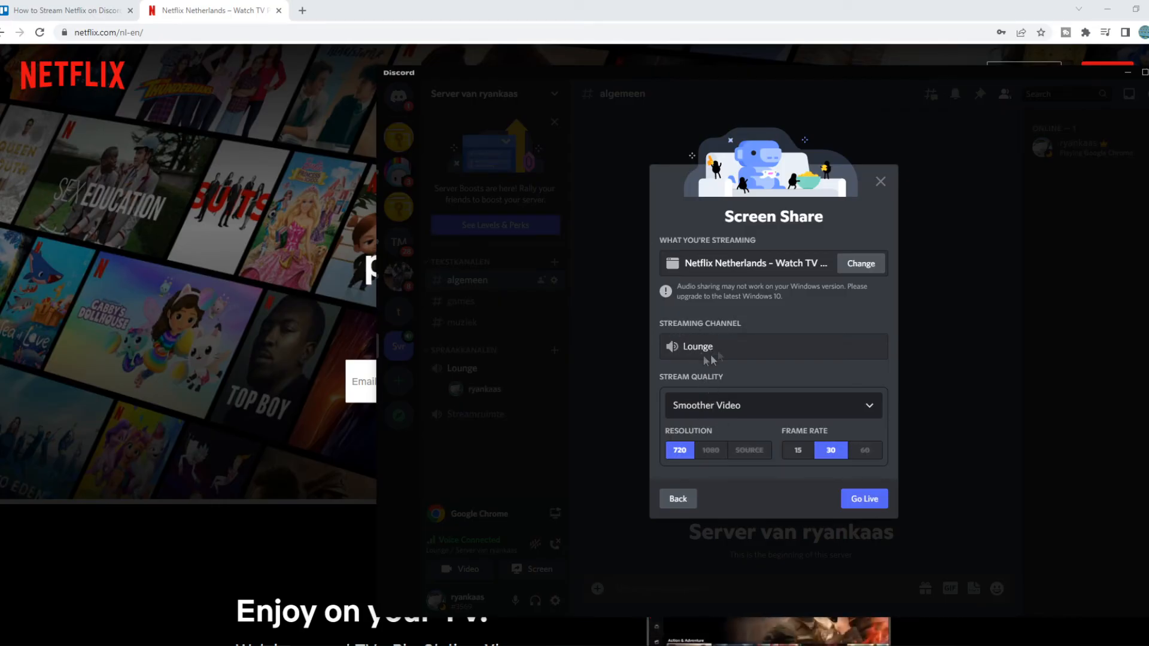
{"action": "mouse_move", "coordinate": [719, 415]}
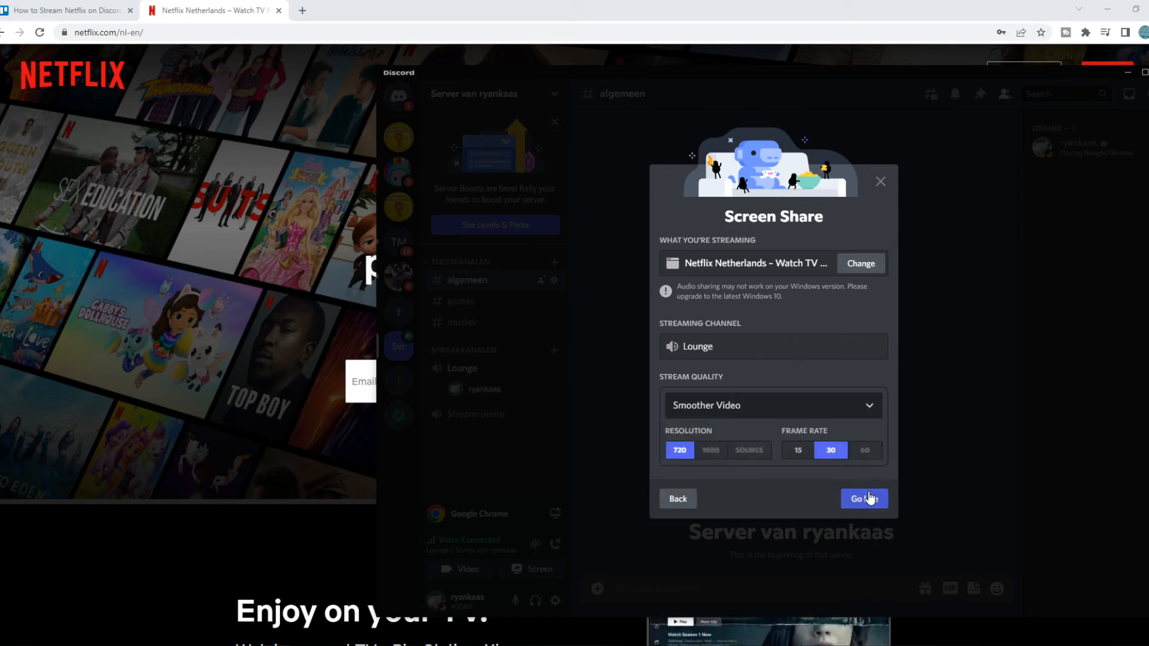
{"action": "left_click", "coordinate": [864, 499]}
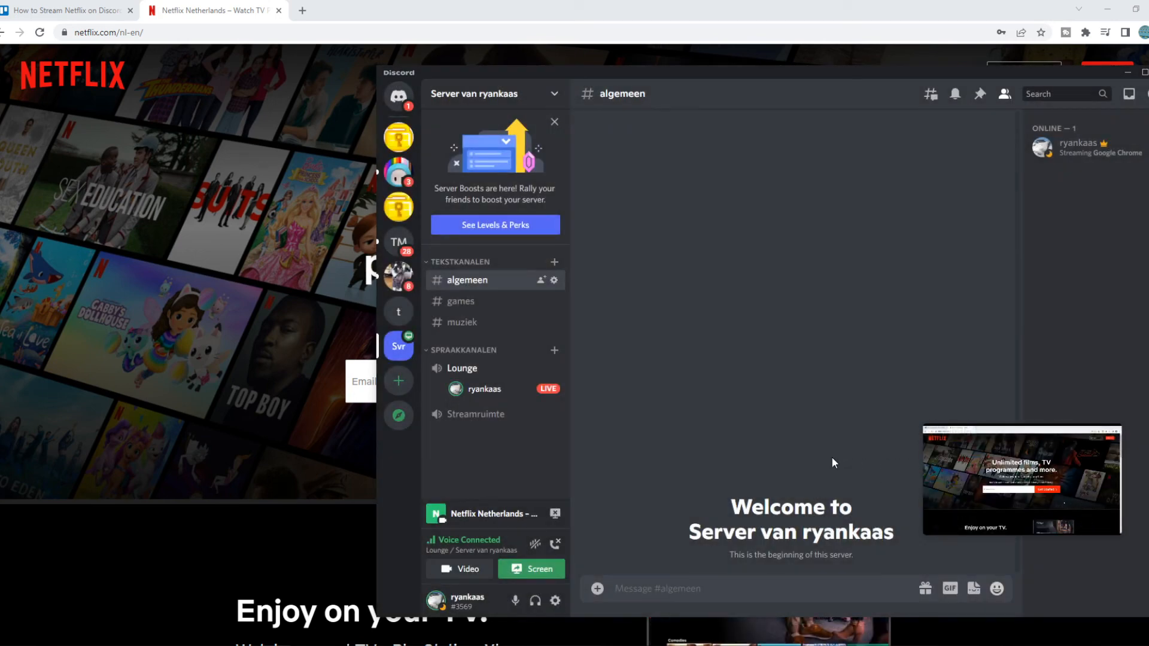